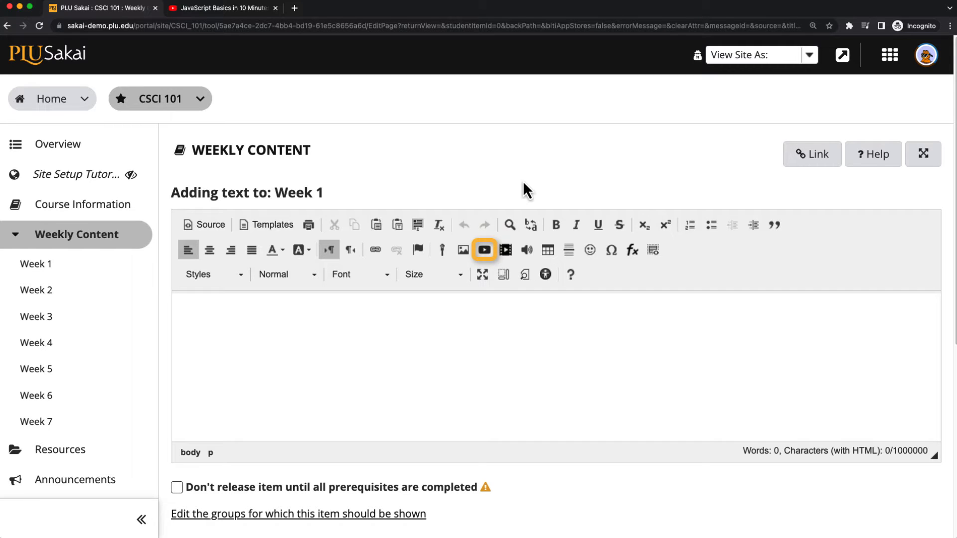
pyautogui.moveTo(504, 249)
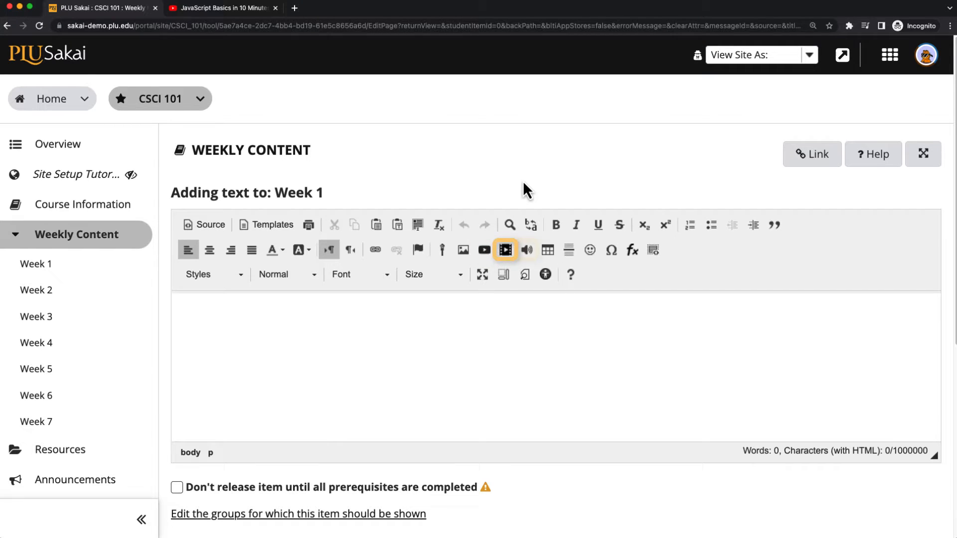
pyautogui.moveTo(443, 249)
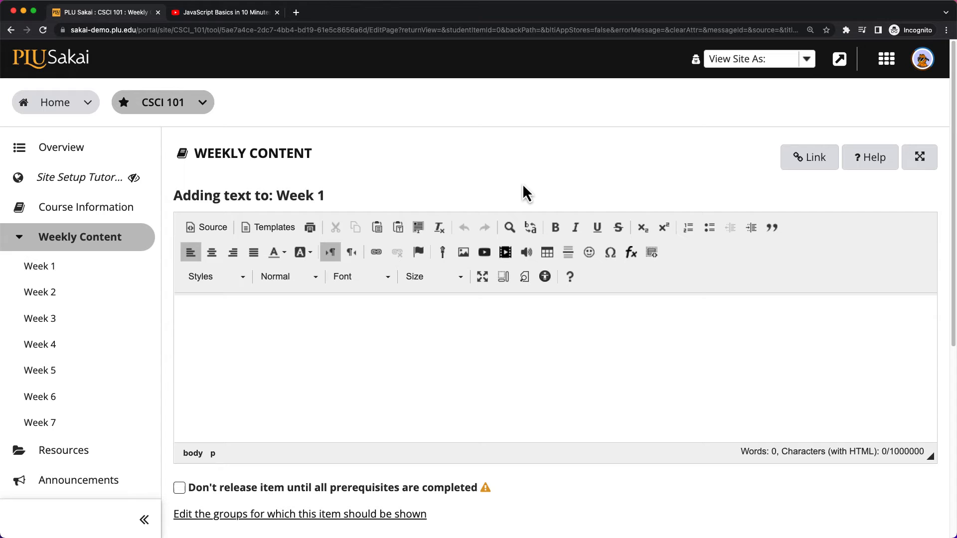
pyautogui.moveTo(485, 252)
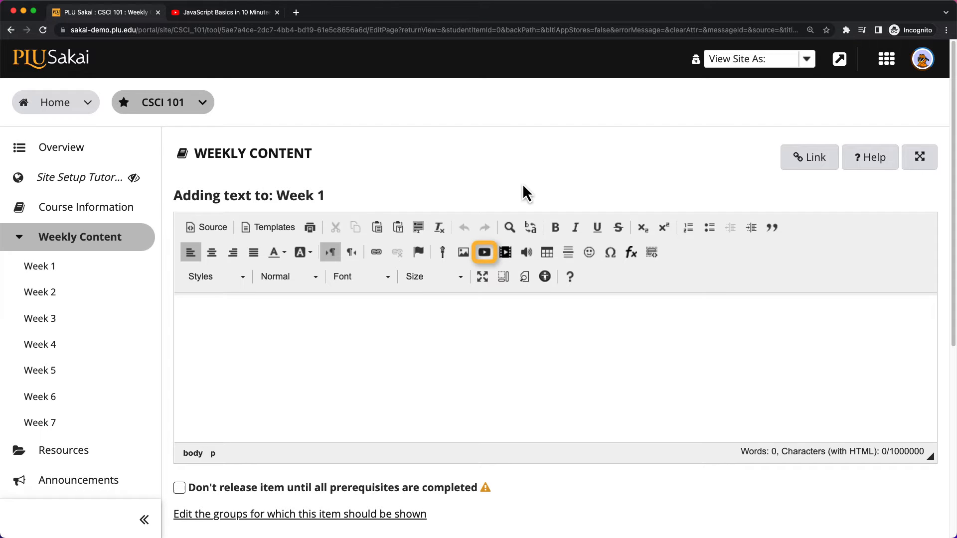
# Embed 'JavaScript Basics in 10 Minutes' by pasting its copied YouTube share link into the video URL field
pyautogui.click(484, 252)
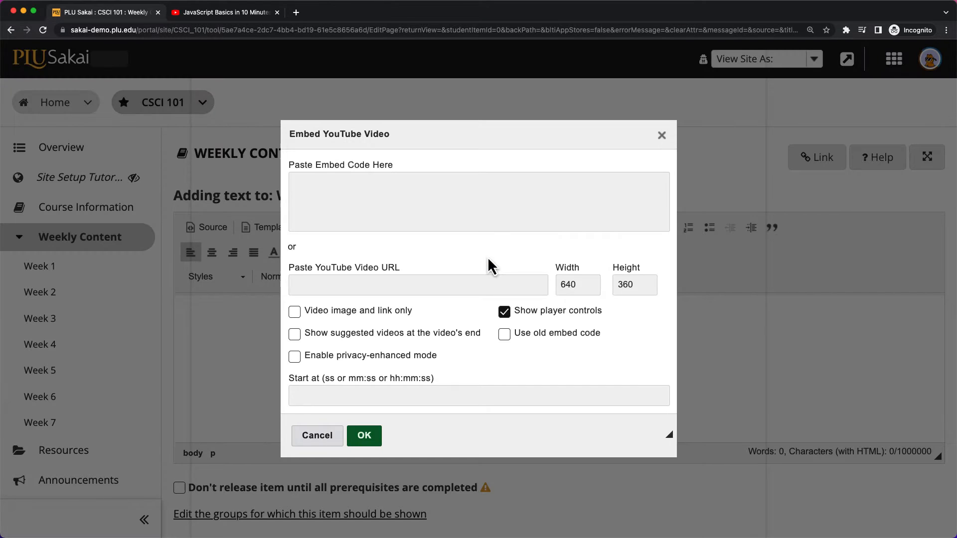
pyautogui.click(225, 12)
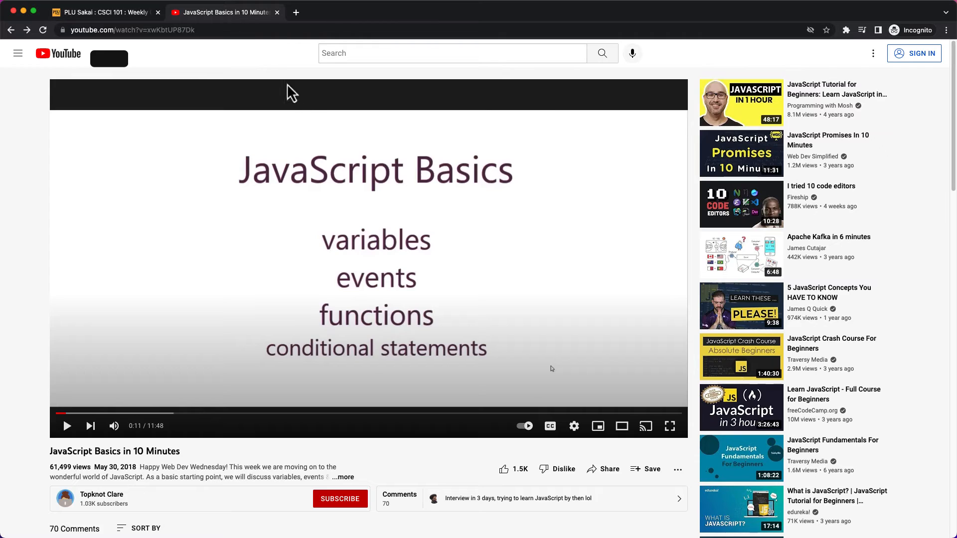
pyautogui.click(602, 468)
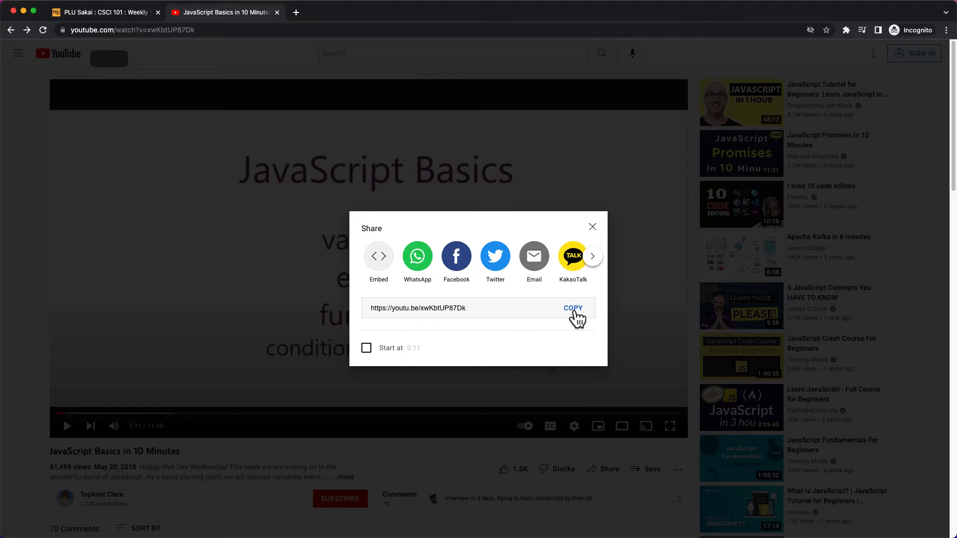
pyautogui.click(104, 12)
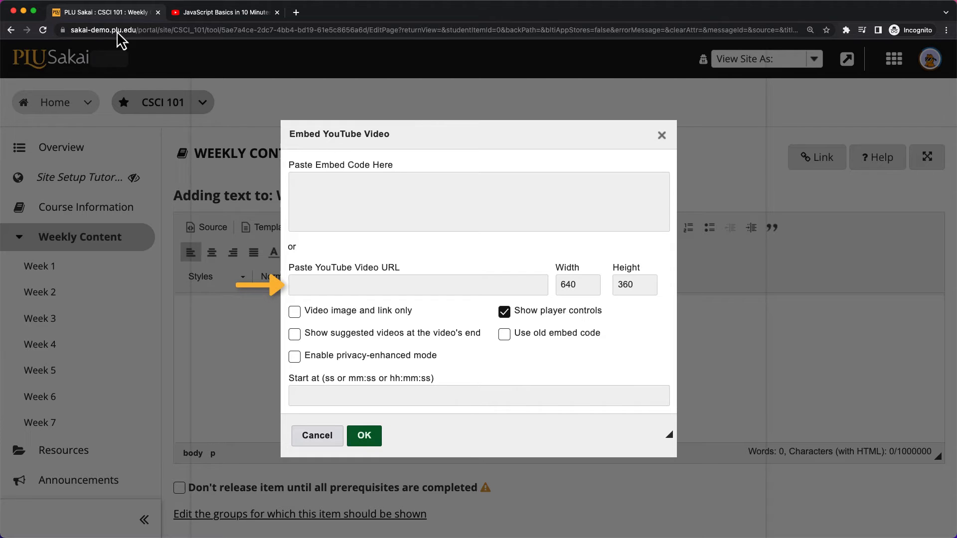
pyautogui.rightClick(417, 284)
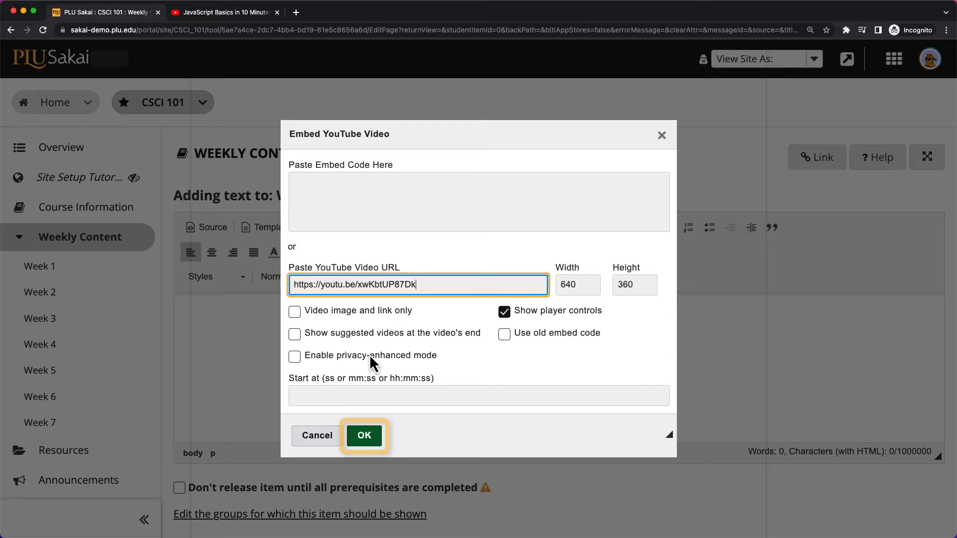
pyautogui.click(362, 436)
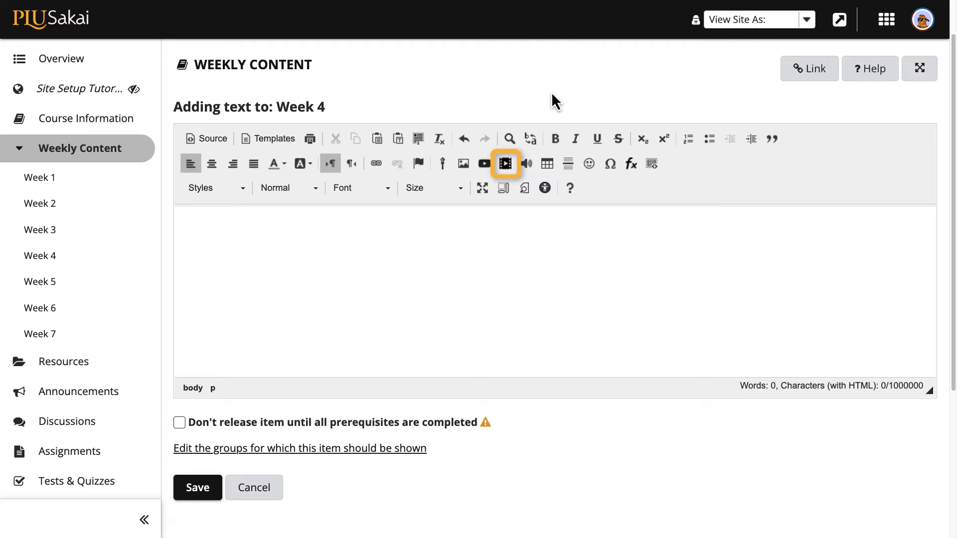
# Begin an HTML5 video insert and browse the server for the video file
pyautogui.click(505, 164)
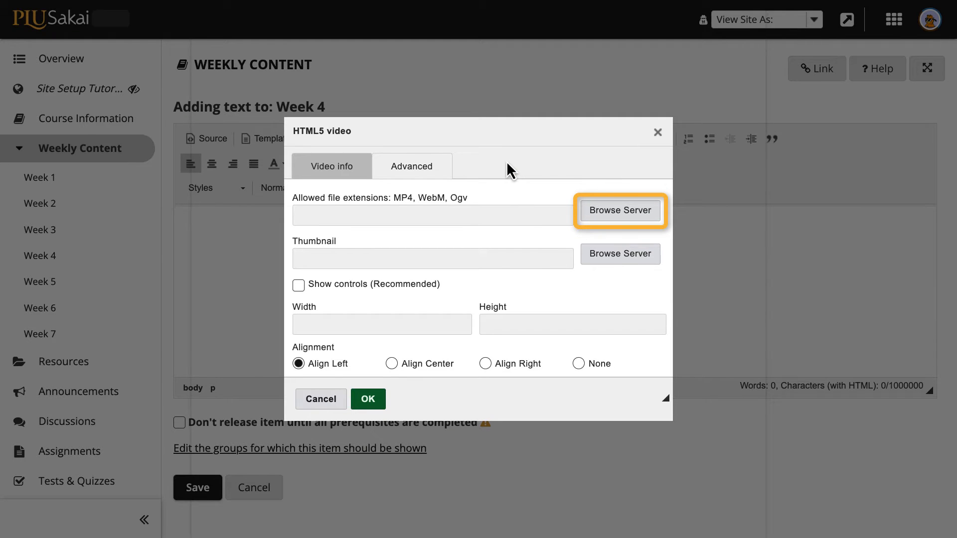
pyautogui.click(619, 210)
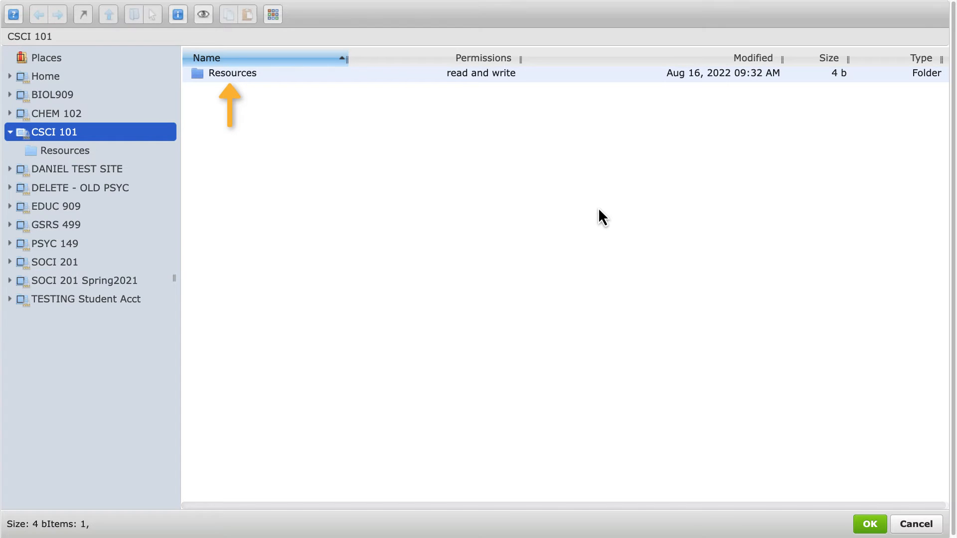
# Upload JavaScript Loops.mp4 from Downloads into CSCI 101 Resources and select it
pyautogui.doubleClick(234, 73)
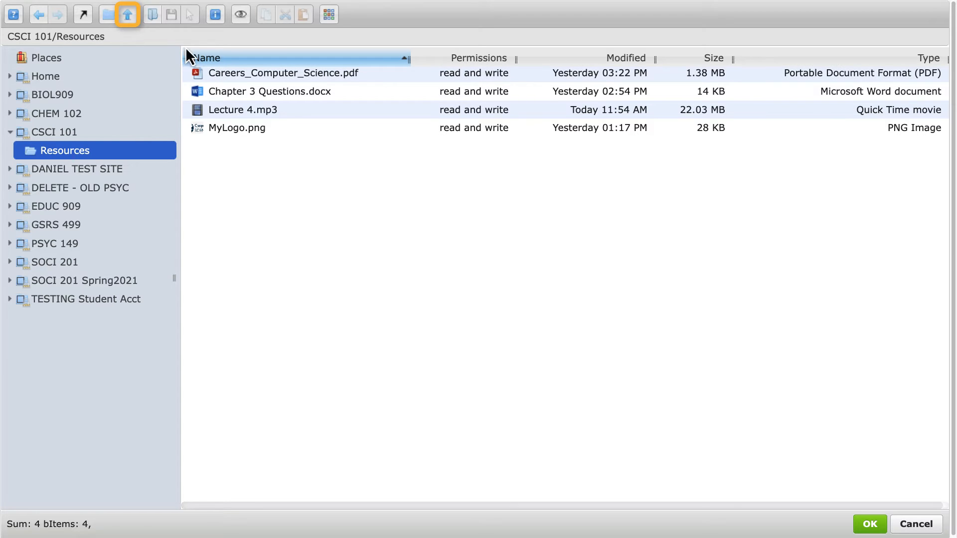
pyautogui.click(128, 14)
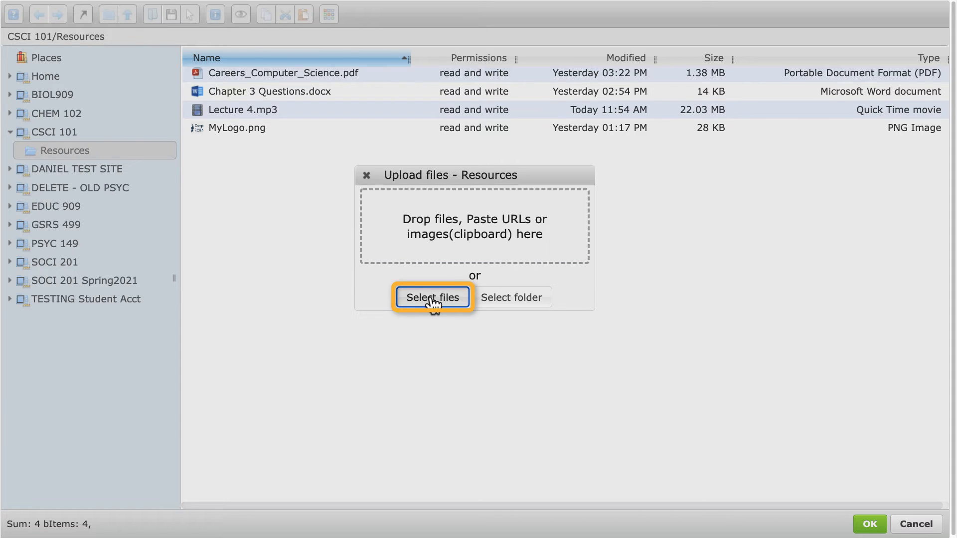
pyautogui.click(432, 297)
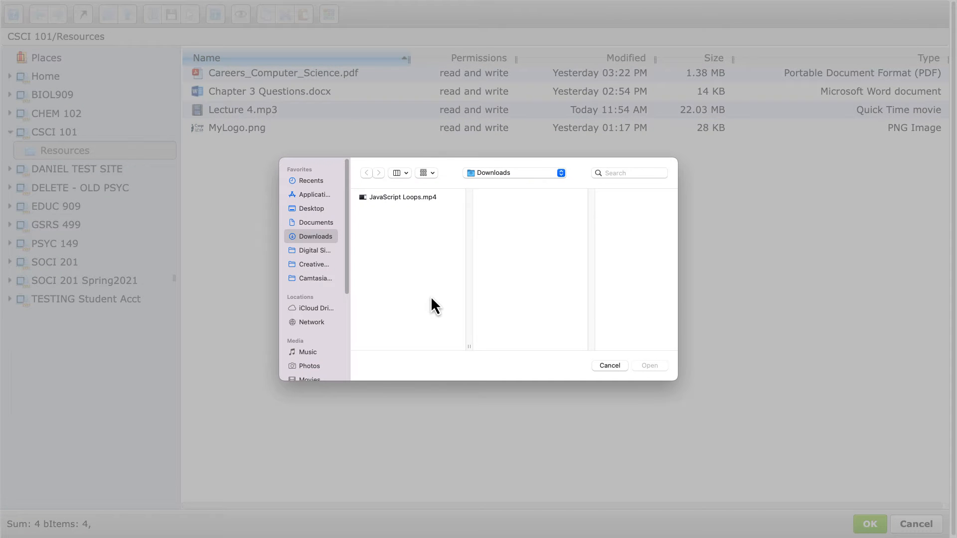
pyautogui.moveTo(433, 216)
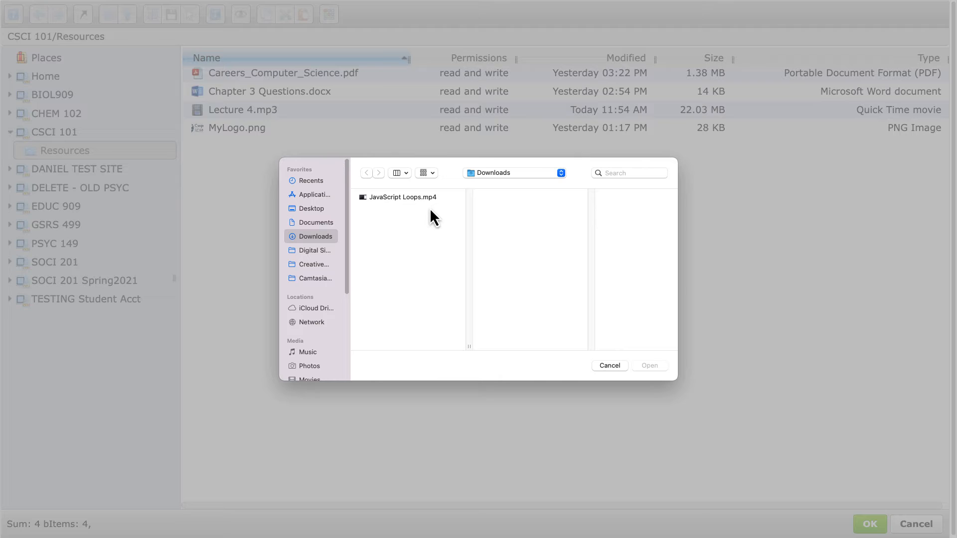
pyautogui.click(401, 197)
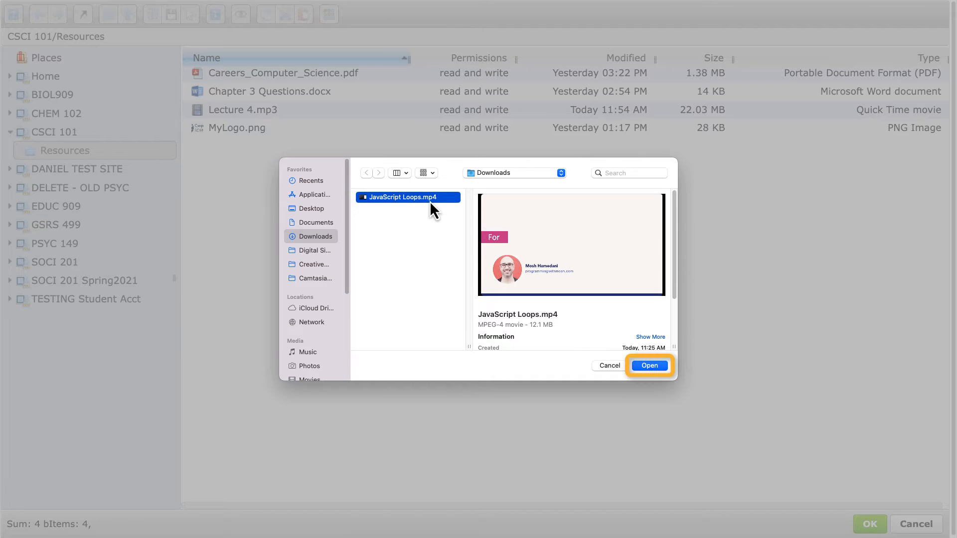
pyautogui.moveTo(648, 366)
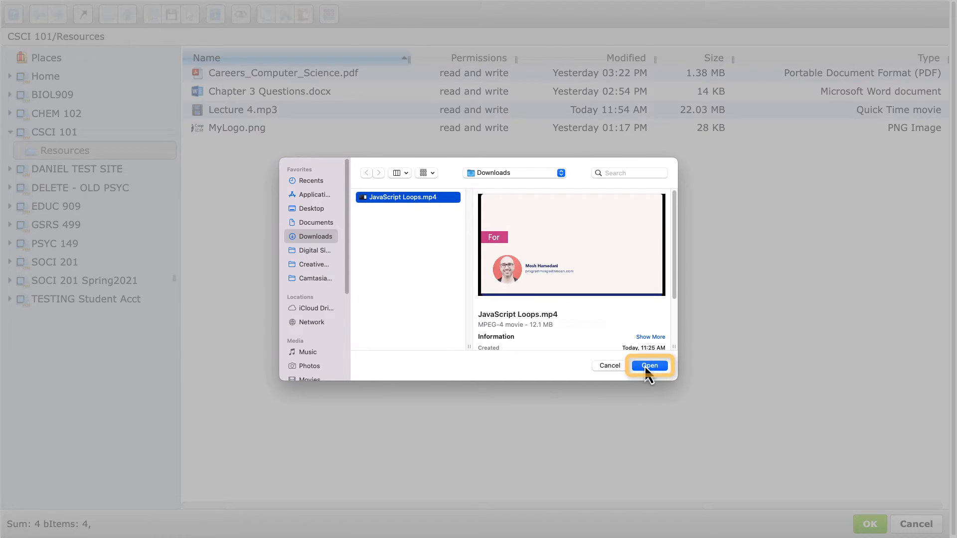
pyautogui.click(648, 365)
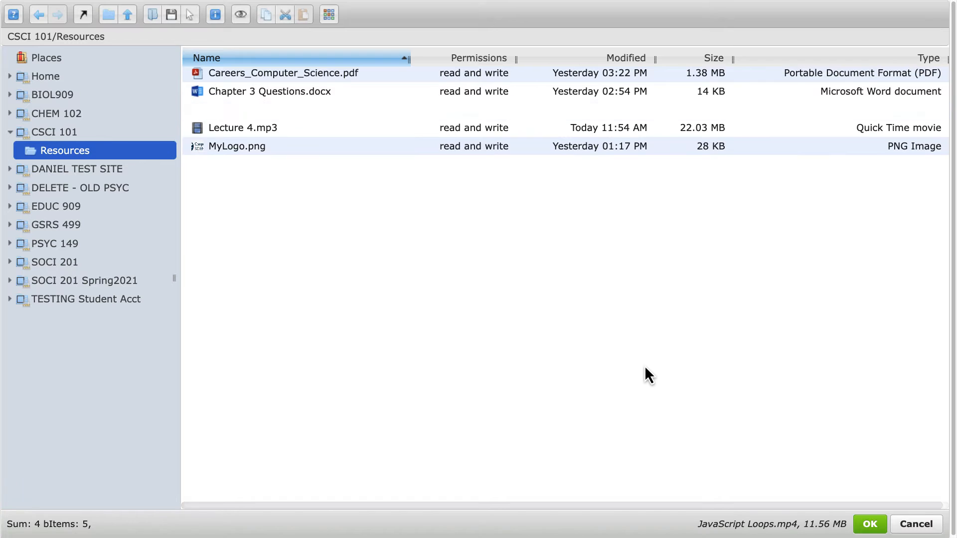
pyautogui.click(260, 109)
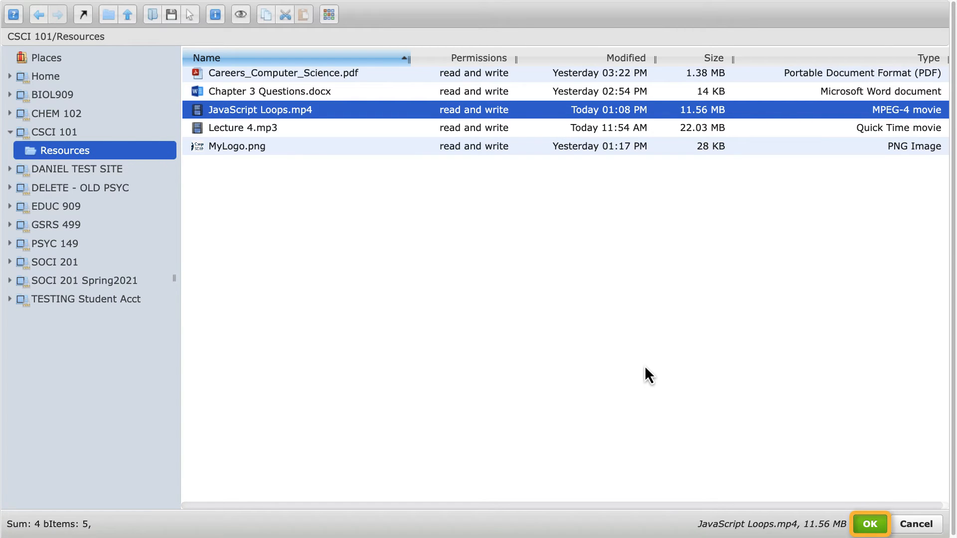
# Insert the JavaScript Loops video with Show controls enabled and save the Week 4 item
pyautogui.click(868, 523)
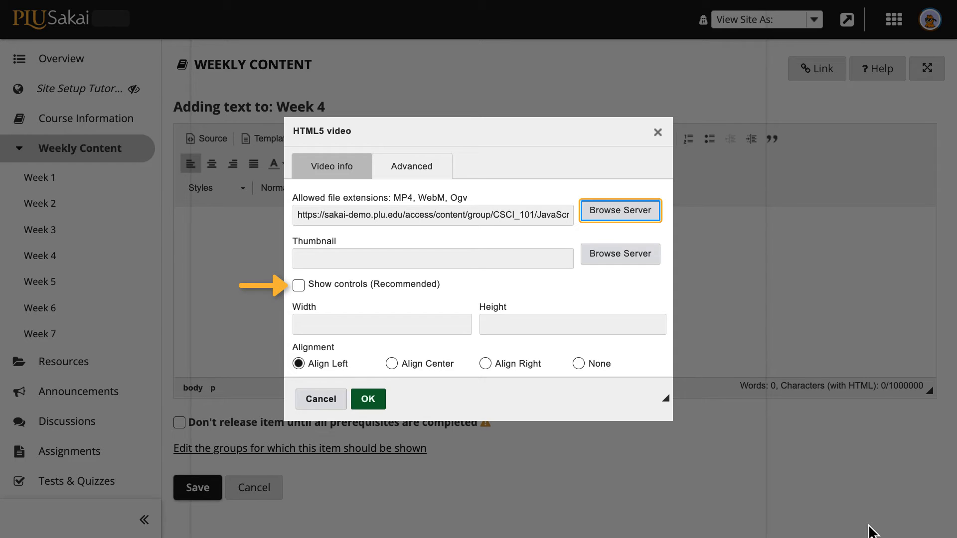
pyautogui.moveTo(646, 427)
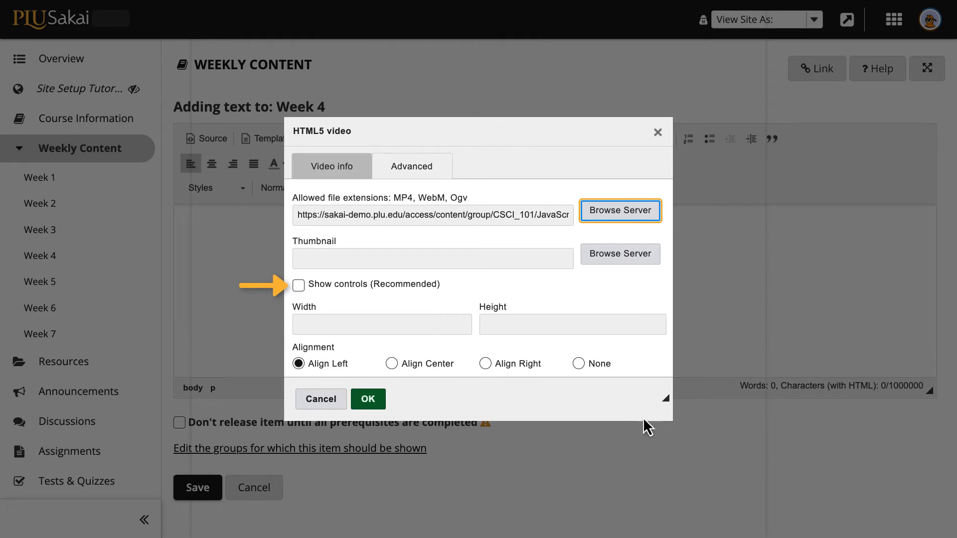
pyautogui.click(298, 284)
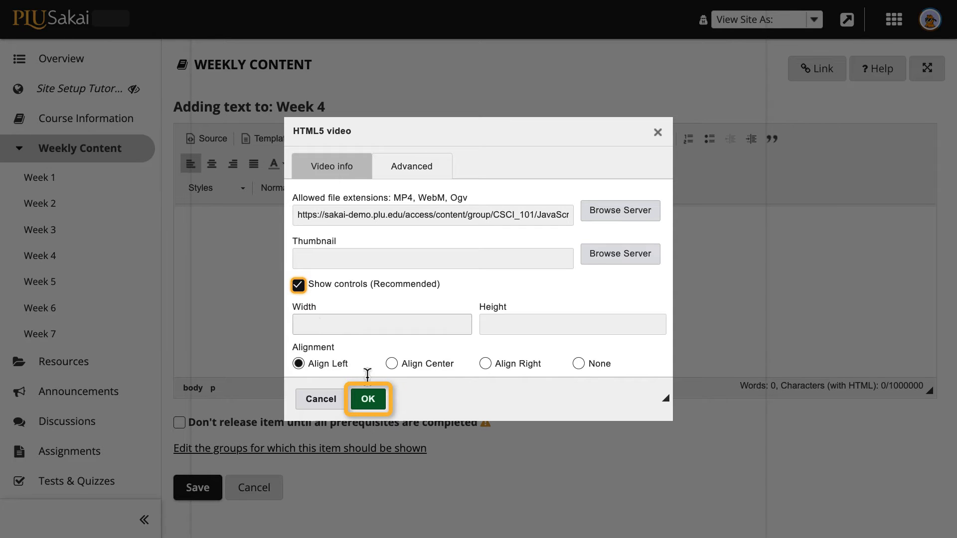
pyautogui.click(366, 399)
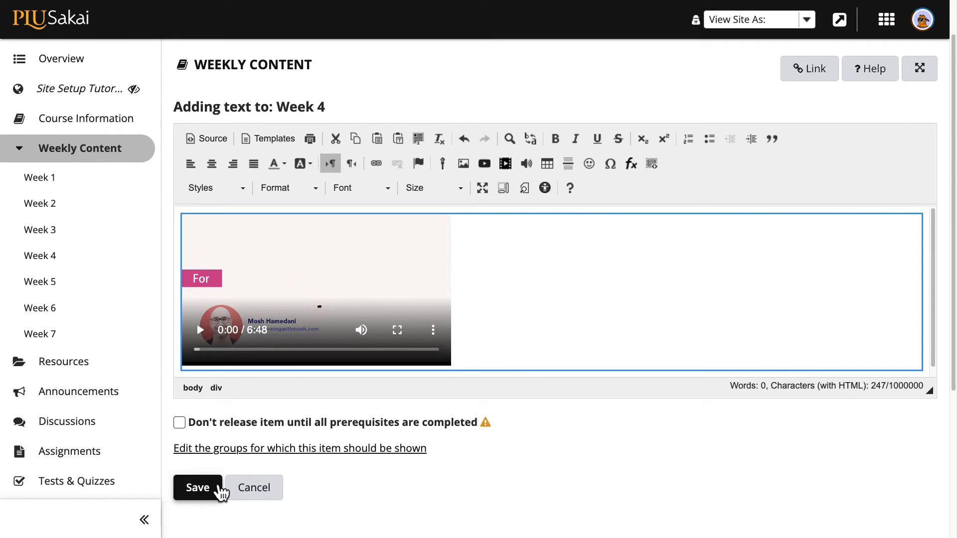
pyautogui.click(196, 487)
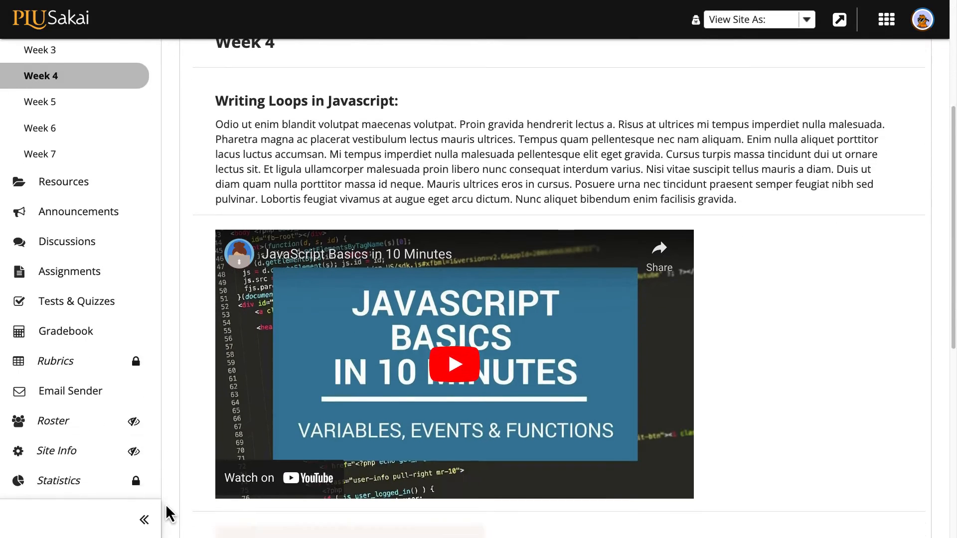
# Scroll down the Week 4 page toward the Add Content area
pyautogui.scroll(-3)
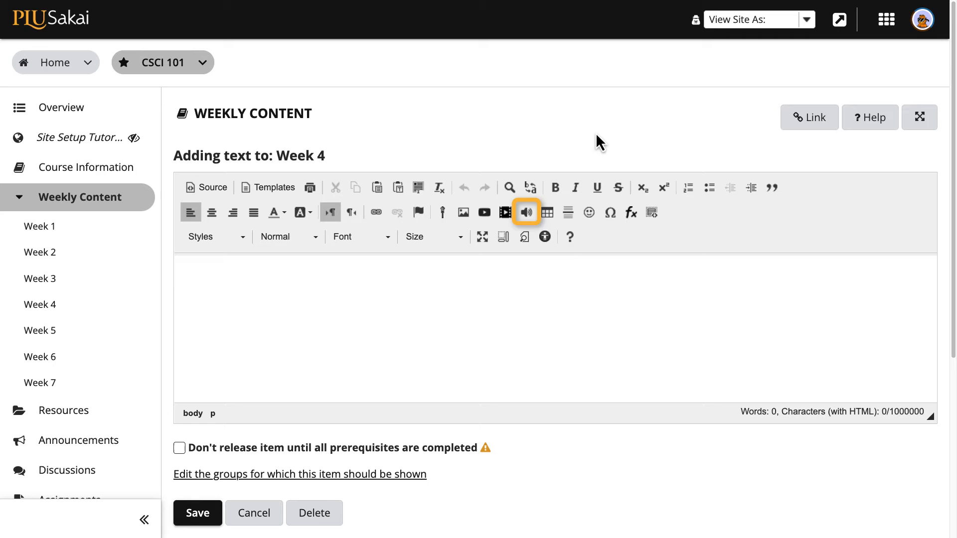
# Begin an HTML5 audio insert and browse the CSCI 101 site files for an audio file
pyautogui.click(525, 213)
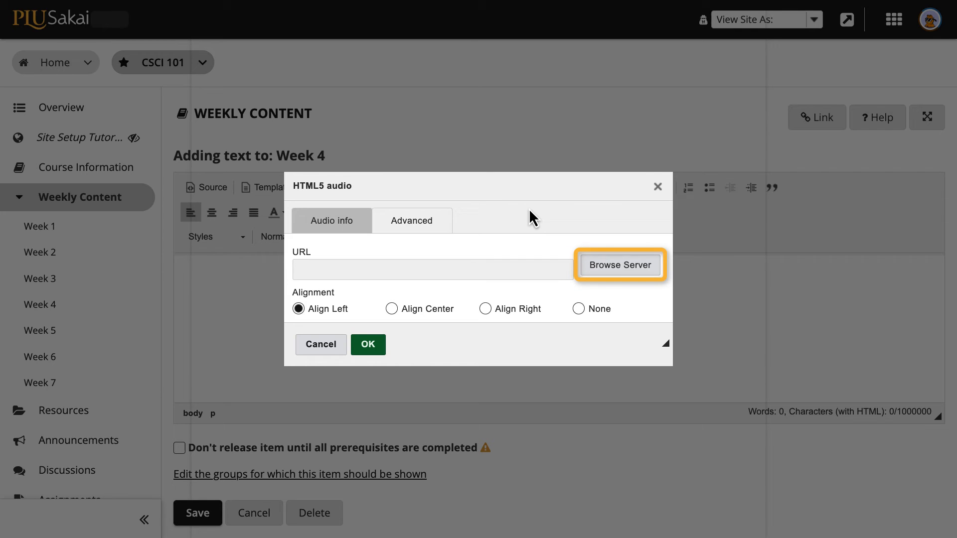
pyautogui.moveTo(619, 265)
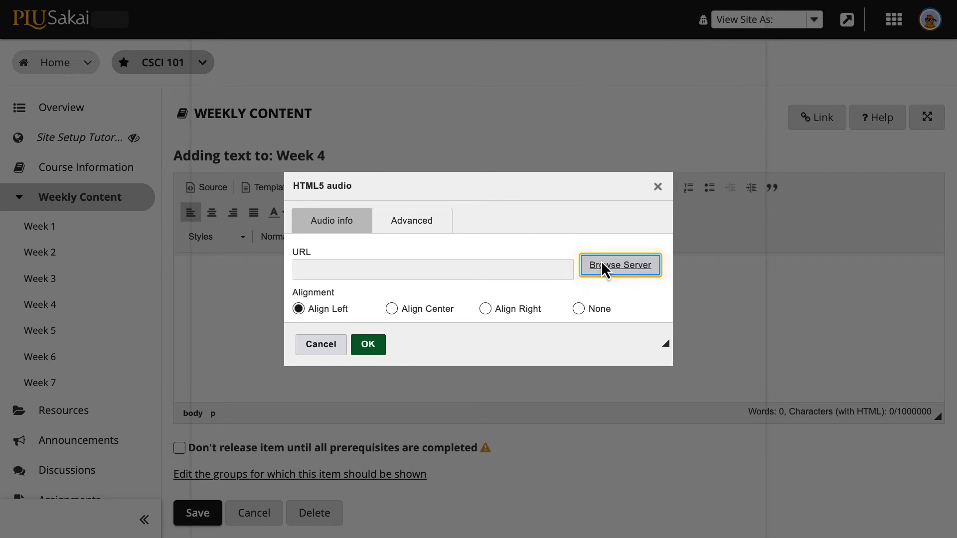
pyautogui.click(619, 265)
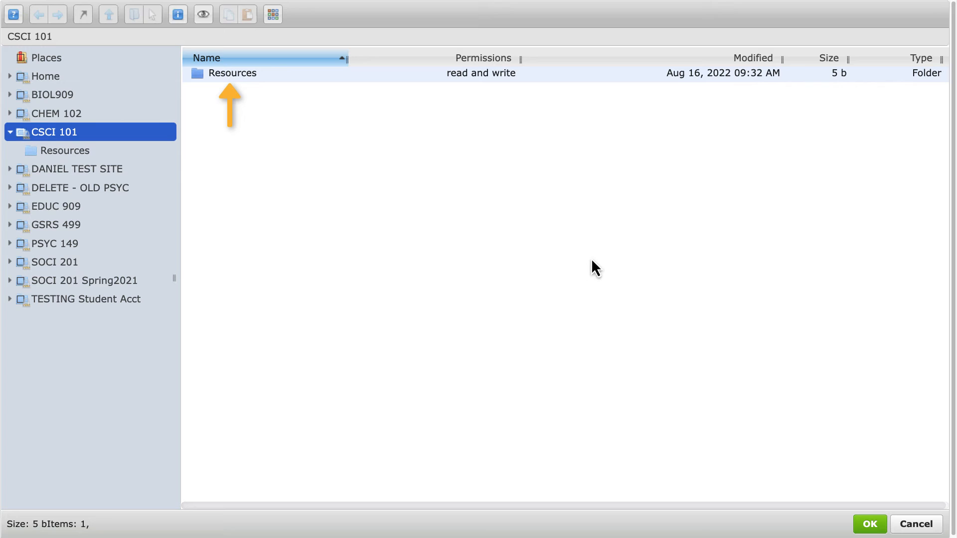
# Select Lecture 4.mp3 from the Resources folder as the audio URL
pyautogui.doubleClick(233, 72)
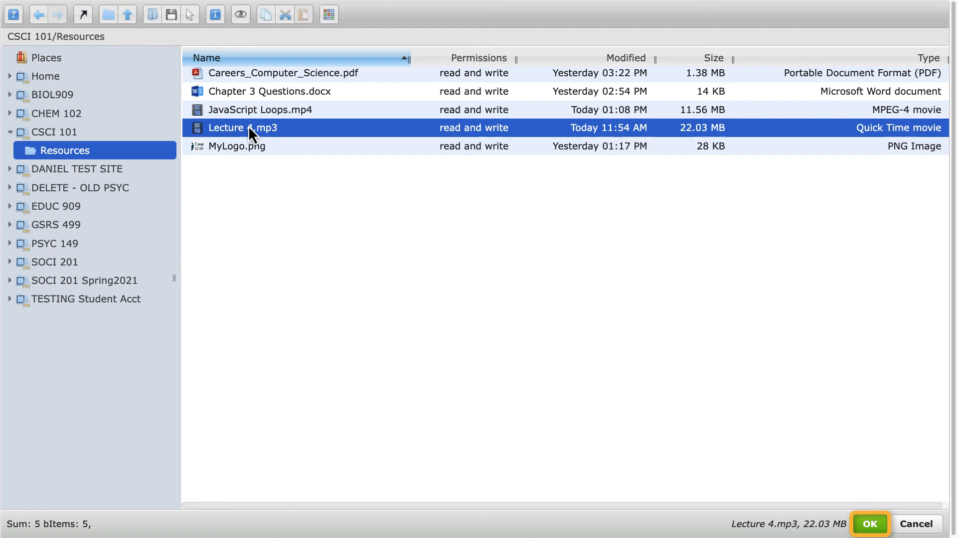
pyautogui.moveTo(768, 453)
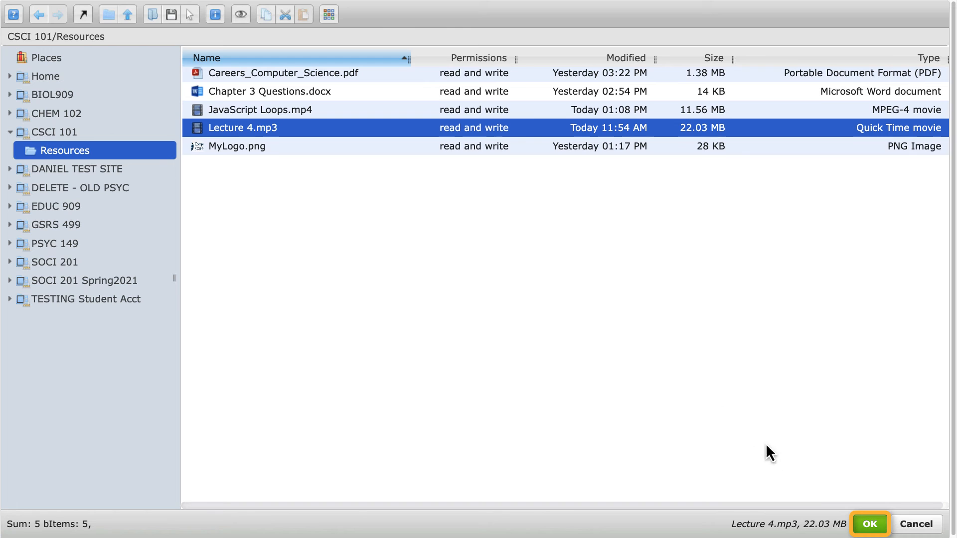
pyautogui.click(869, 523)
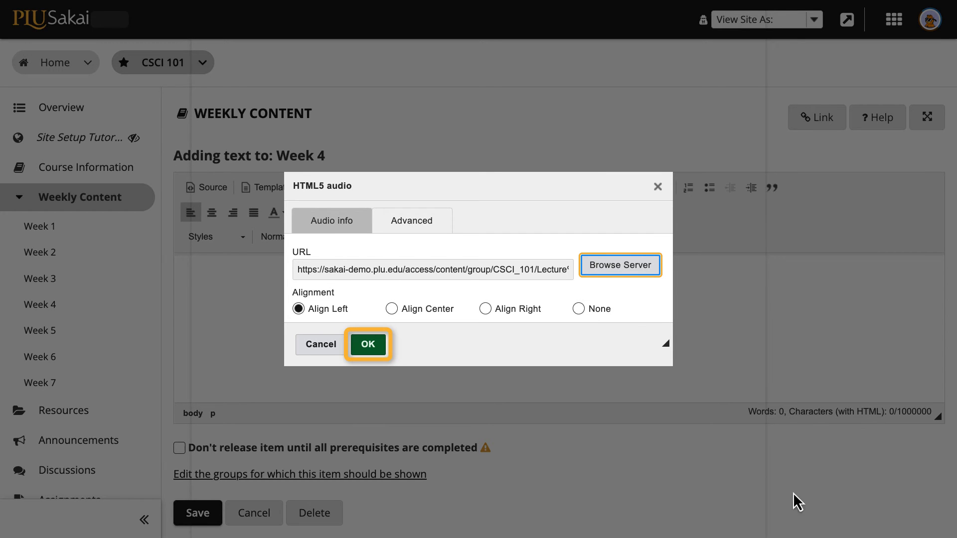
# Insert the Lecture 4.mp3 audio into the Week 4 text item
pyautogui.click(367, 344)
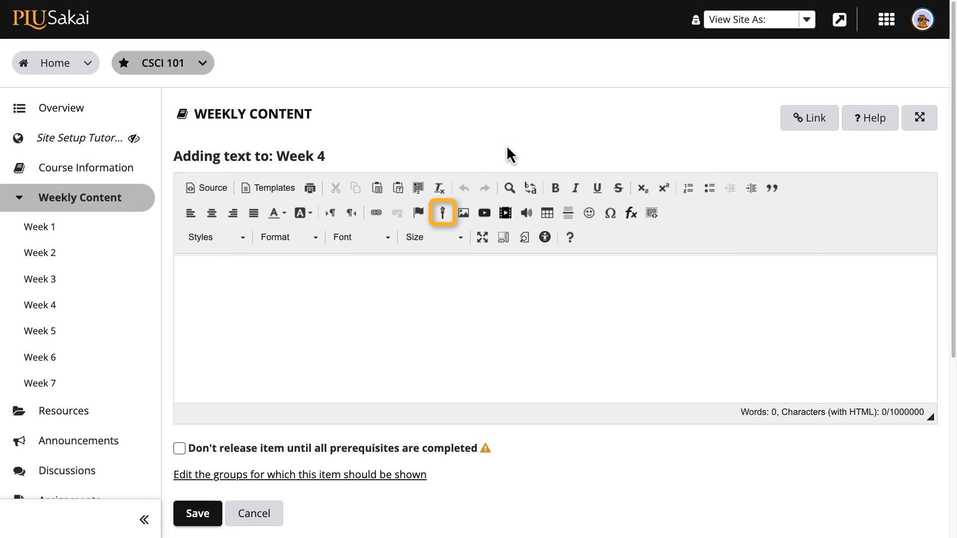
pyautogui.moveTo(462, 201)
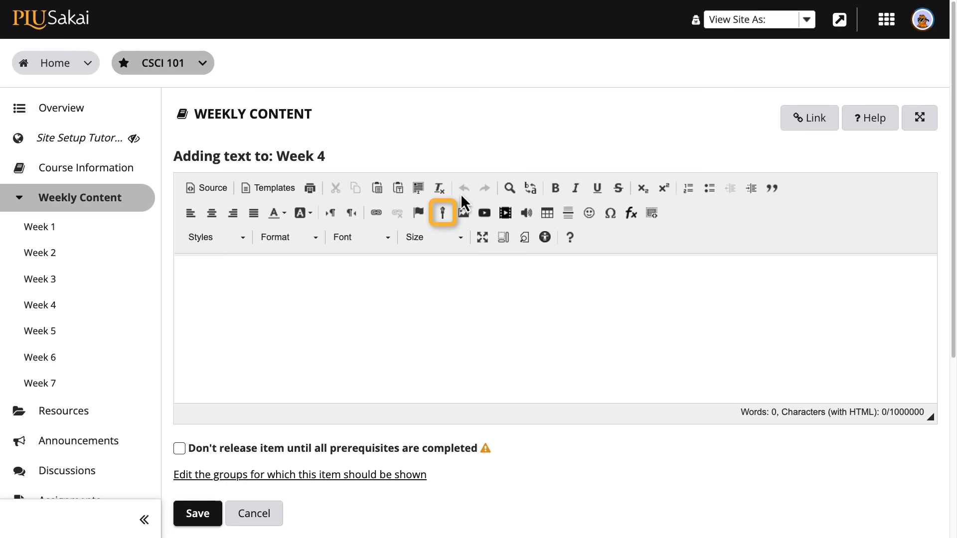
# Record a 3-second clip with the audio recorder and post it into the item
pyautogui.click(442, 213)
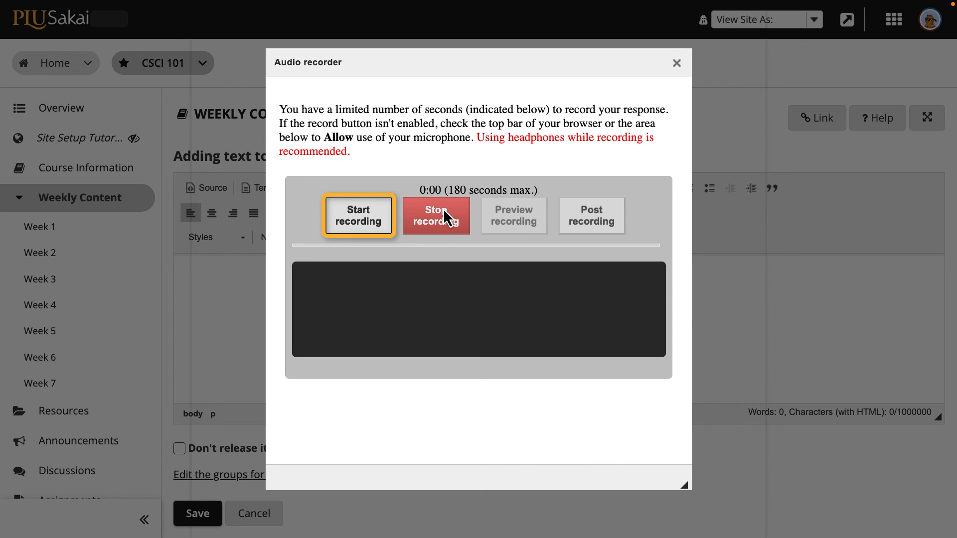
pyautogui.click(357, 215)
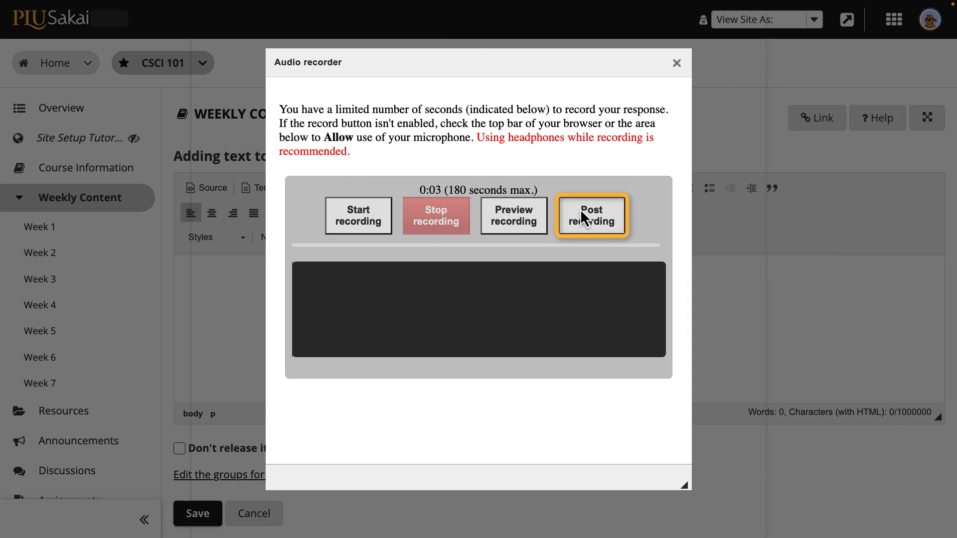
pyautogui.click(590, 215)
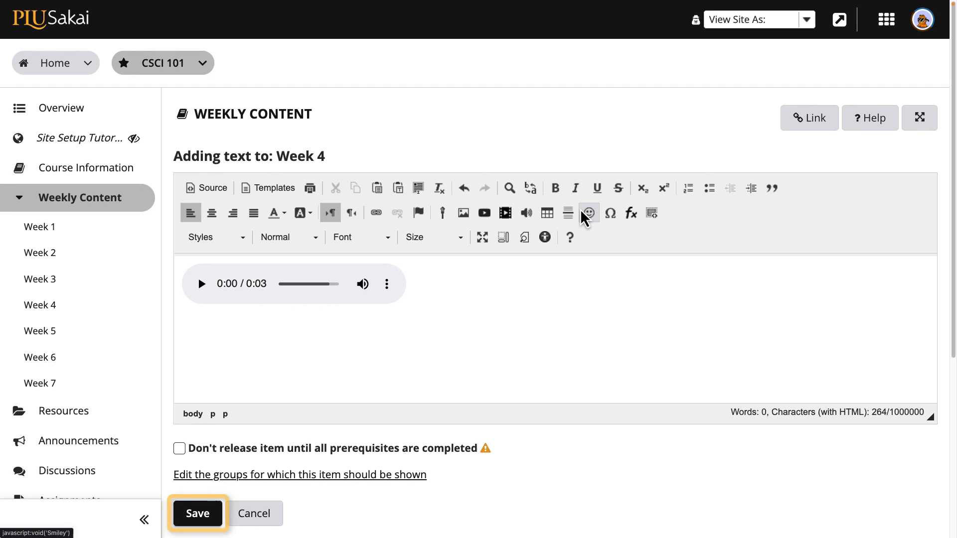
pyautogui.moveTo(468, 293)
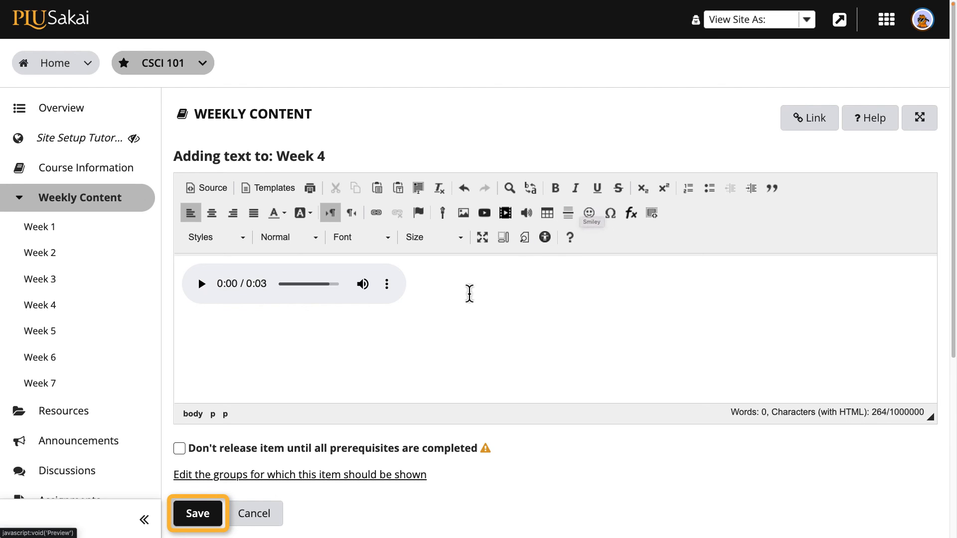
# Save the item so the 3-second clip shows below 'Writing Loops in Javascript'
pyautogui.click(196, 512)
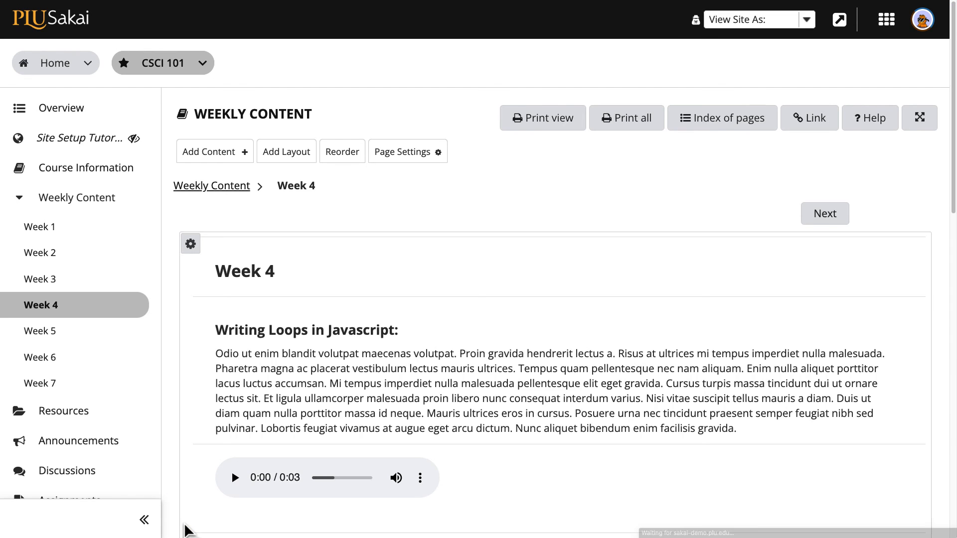